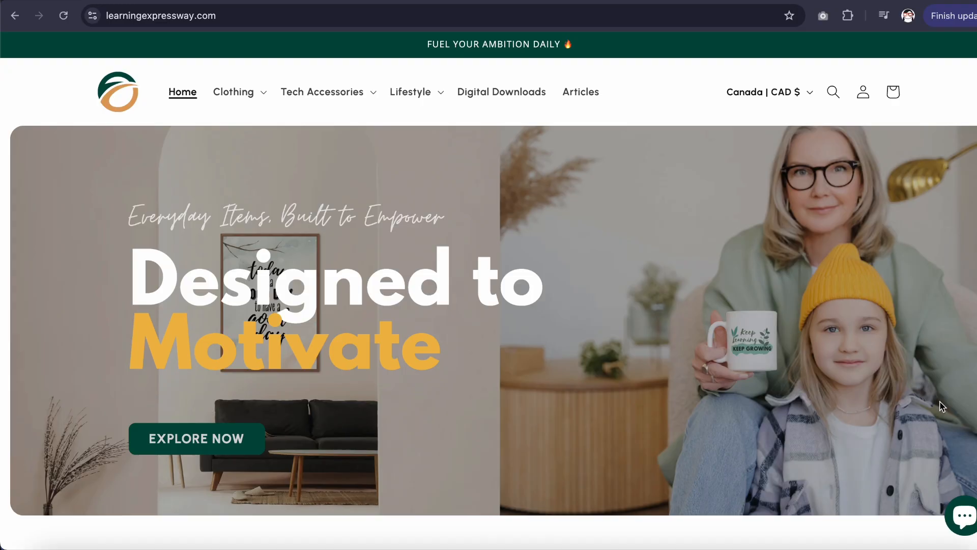
- Show the Digital Downloads page with its network requests listed in Chrome DevTools
key(F12)
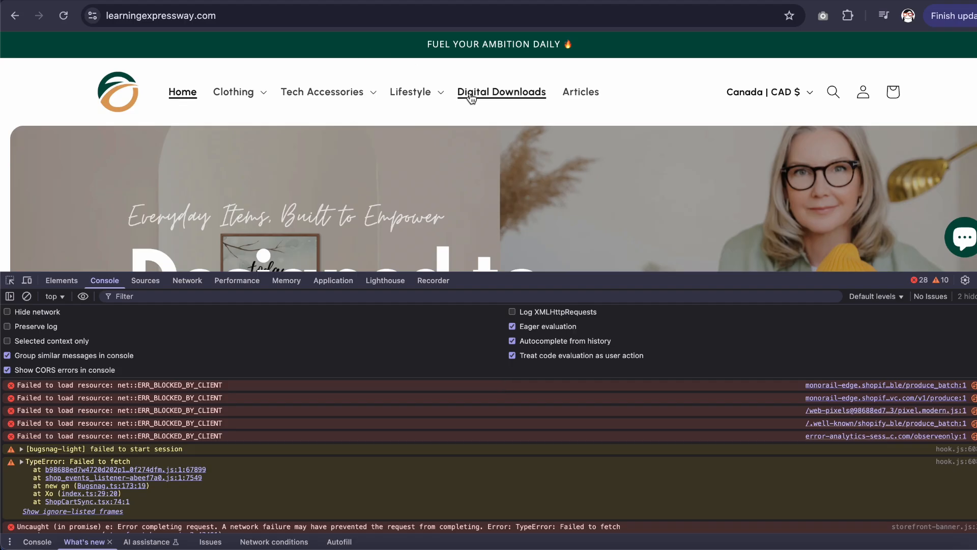
click(501, 92)
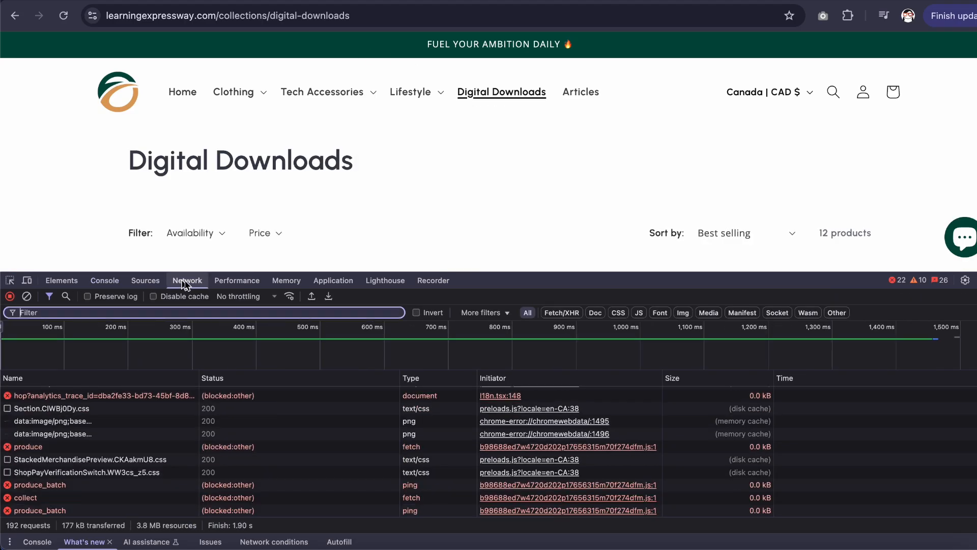
click(236, 281)
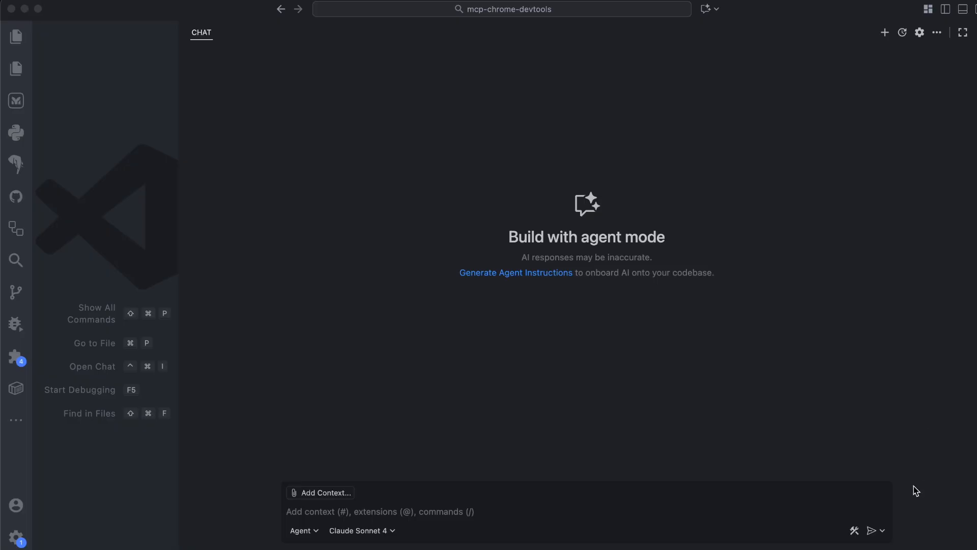
- Review the chat tool list, confirming every chrome-devtools MCP server tool is enabled
click(854, 530)
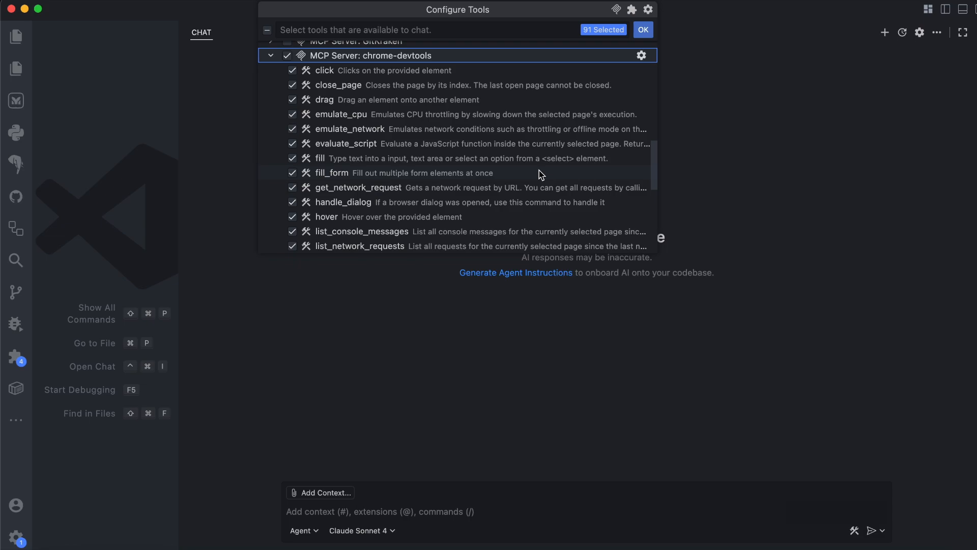
scroll(down, 3)
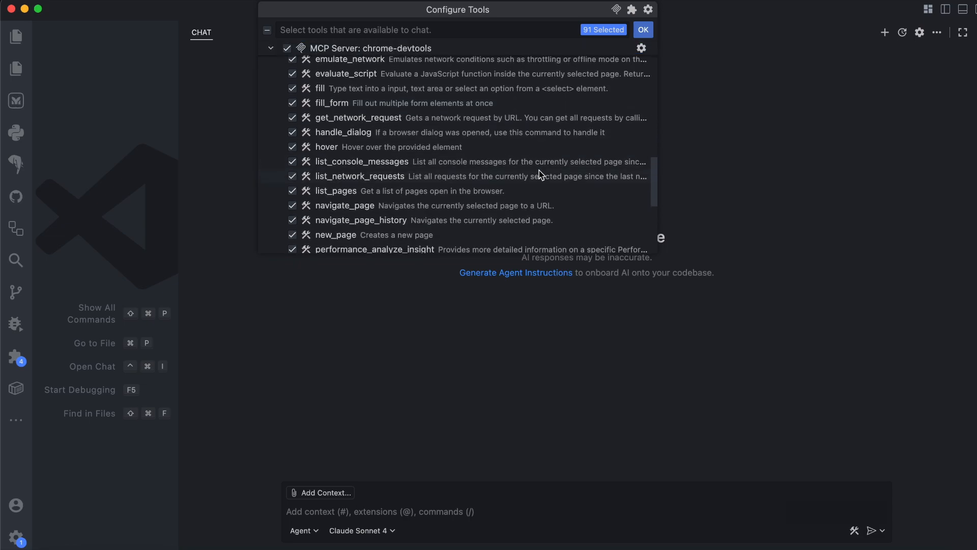
scroll(down, 3)
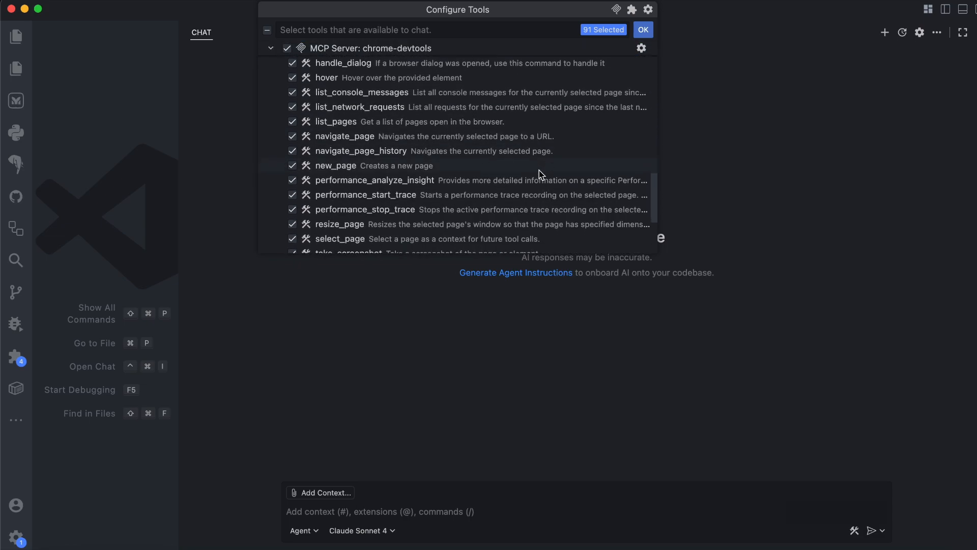
scroll(down, 3)
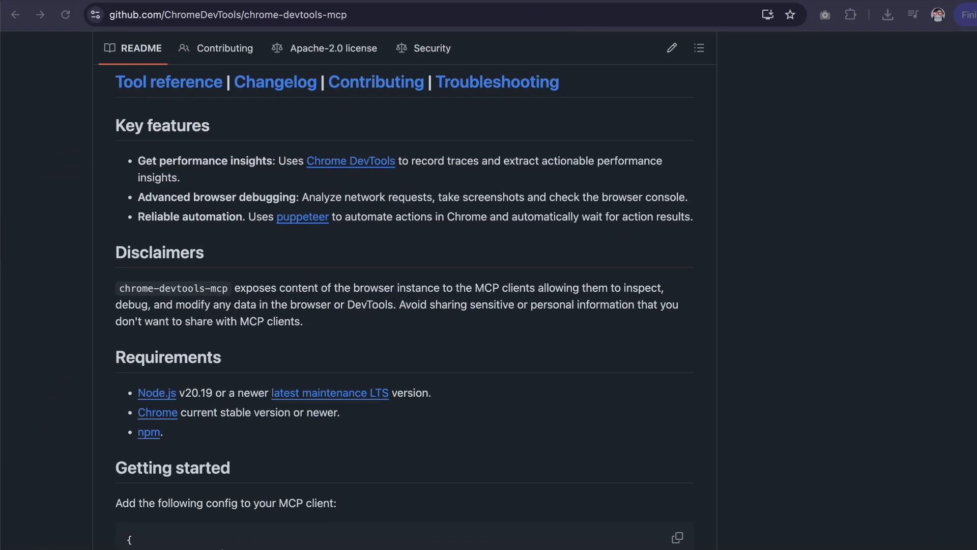
- Select the chrome-devtools server configuration example in the GitHub README
scroll(down, 3)
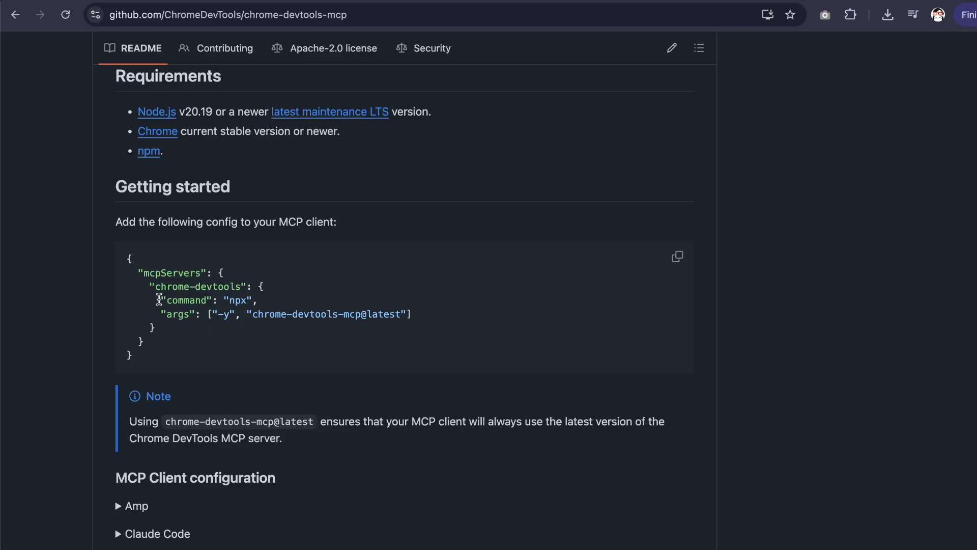
drag(152, 287, 162, 328)
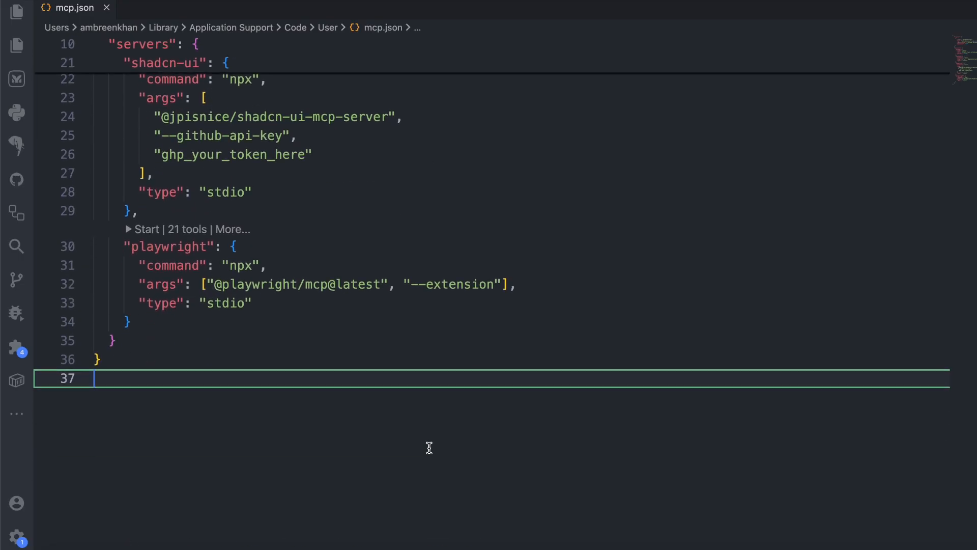
- Add the chrome-devtools server to mcp.json and confirm its tools are enabled in chat
click(148, 322)
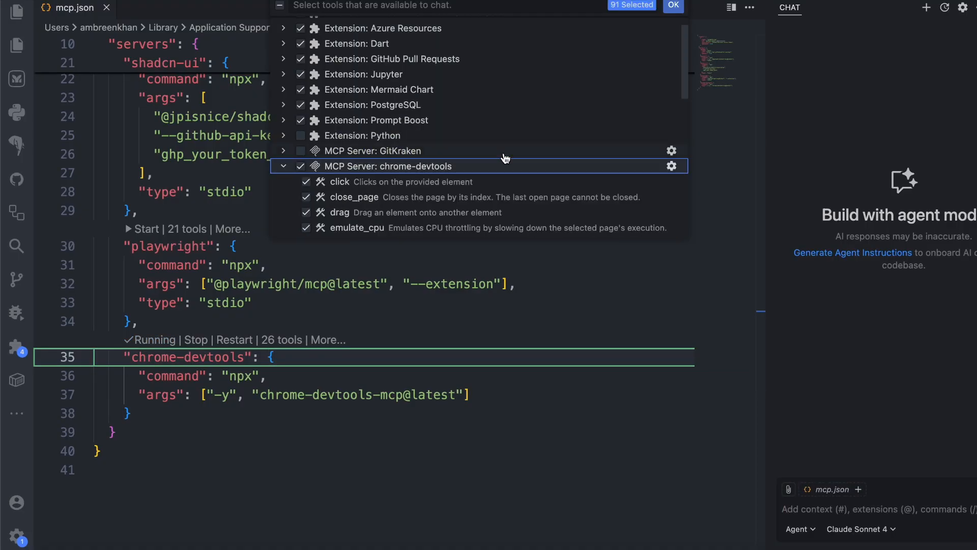
scroll(down, 3)
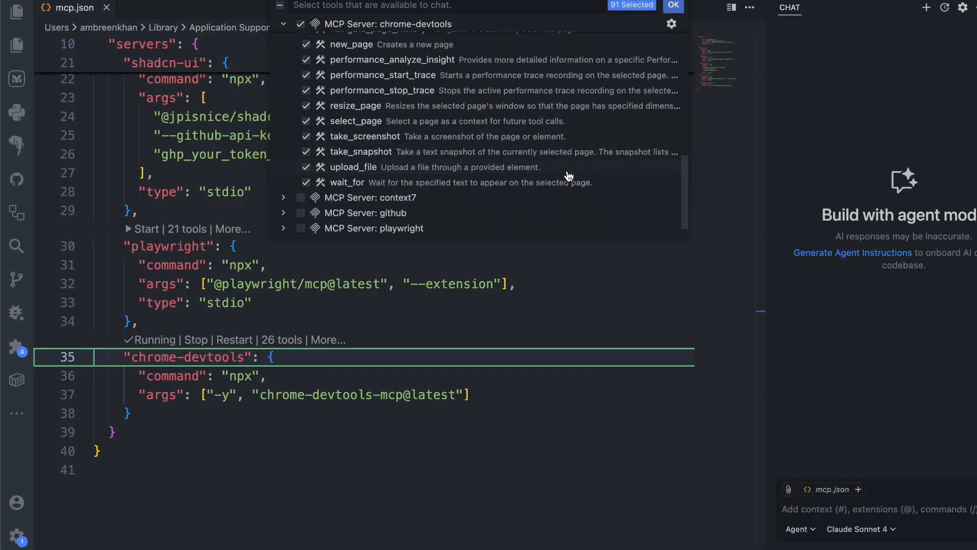
click(674, 6)
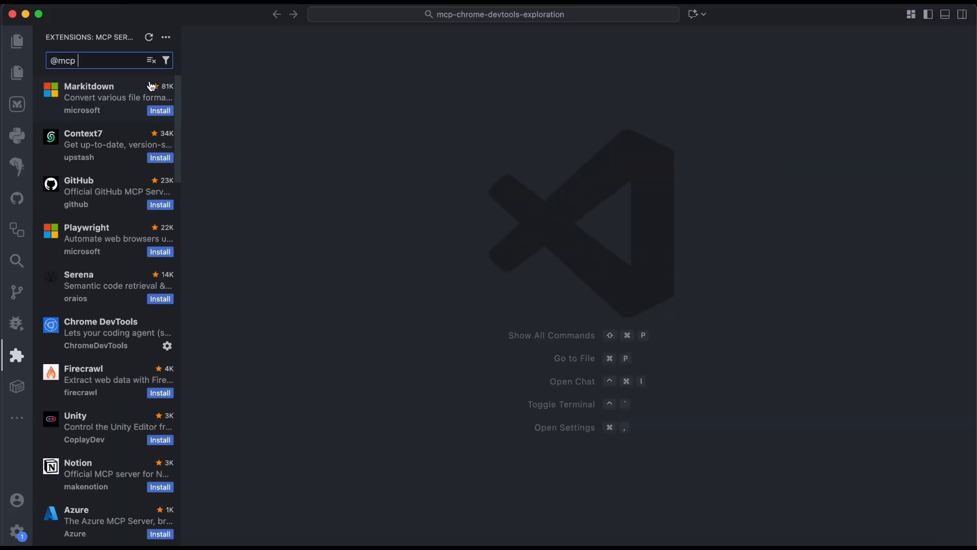
mouse_move(102, 338)
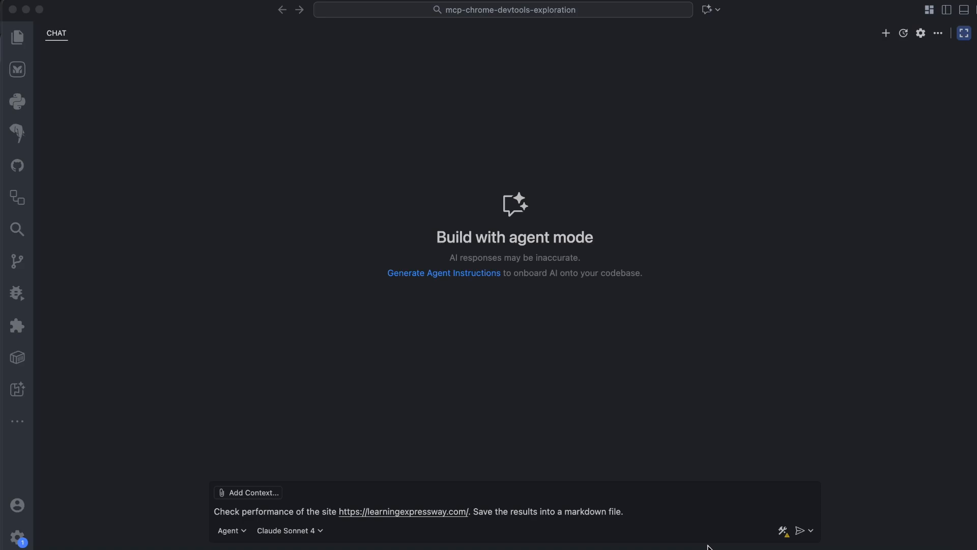
- Send the performance request and always allow the agent's navigate_page tool
click(703, 515)
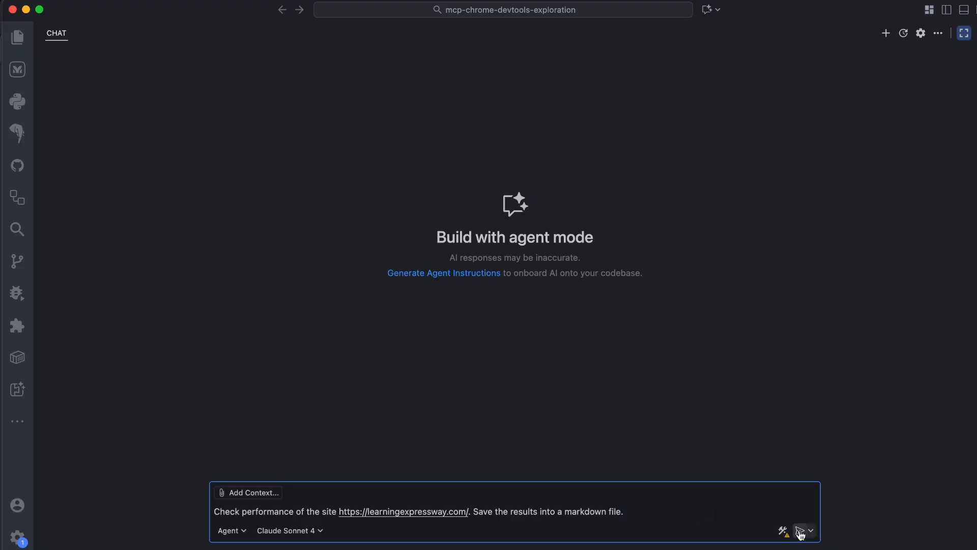
click(800, 530)
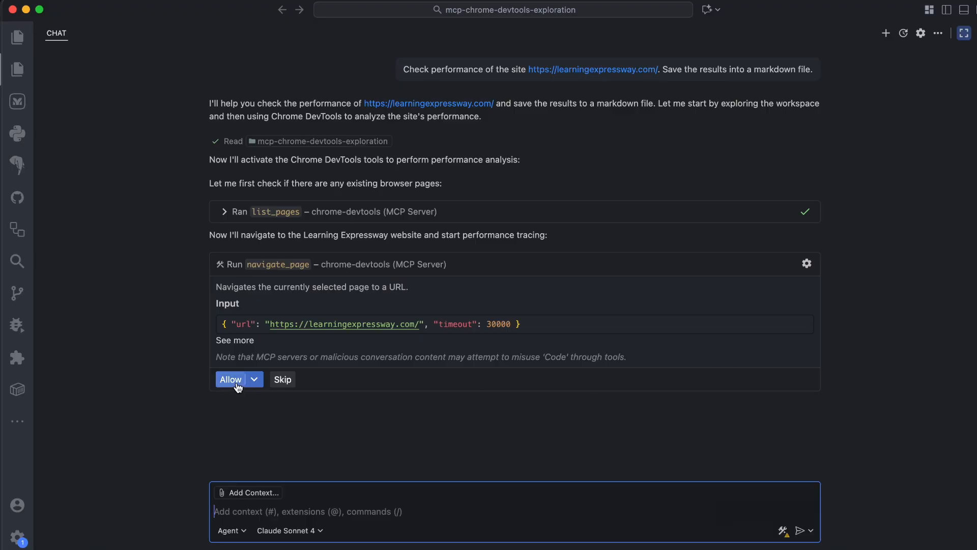
click(255, 379)
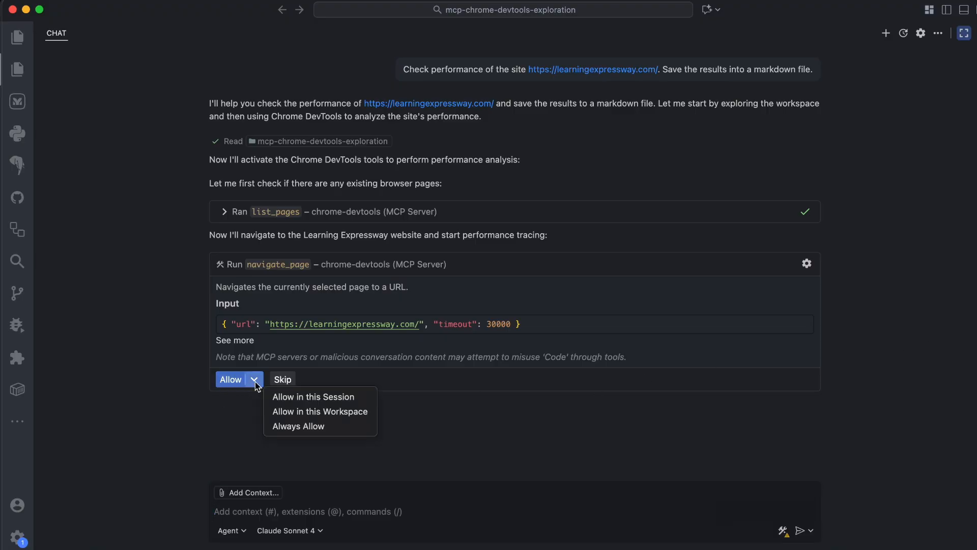
mouse_move(298, 426)
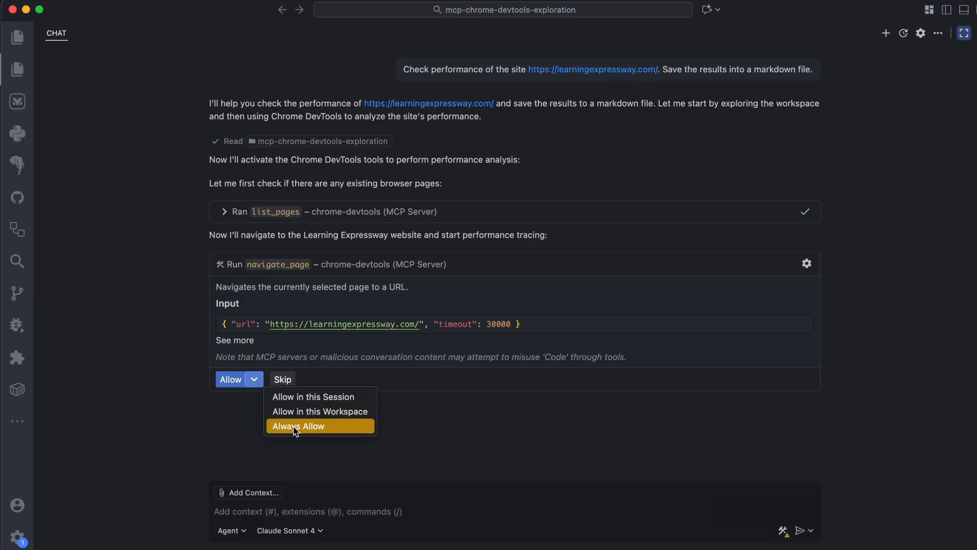
click(298, 426)
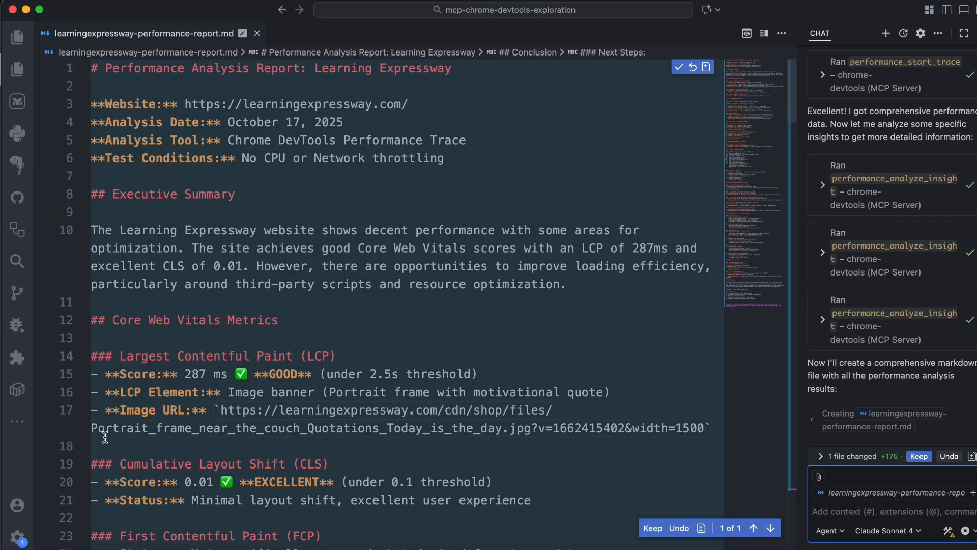
scroll(down, 3)
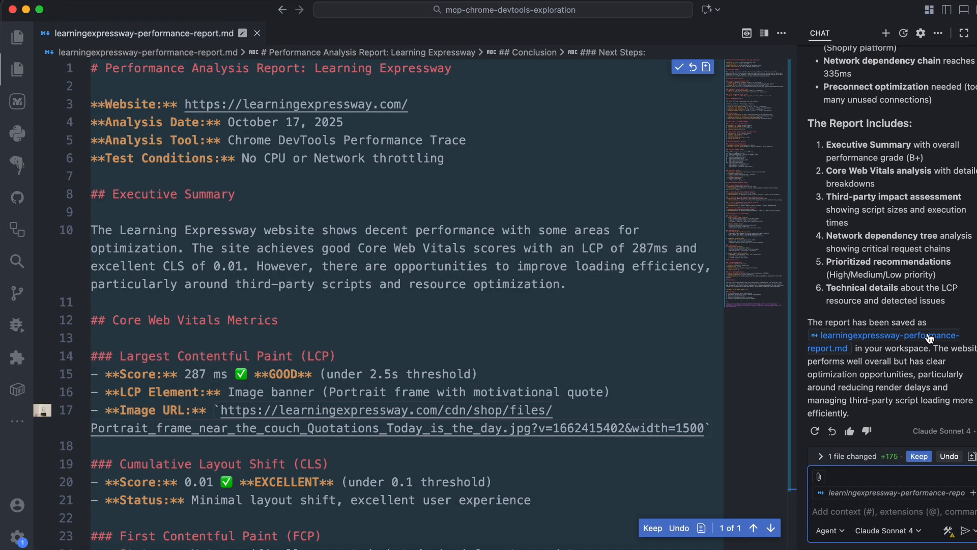
scroll(down, 3)
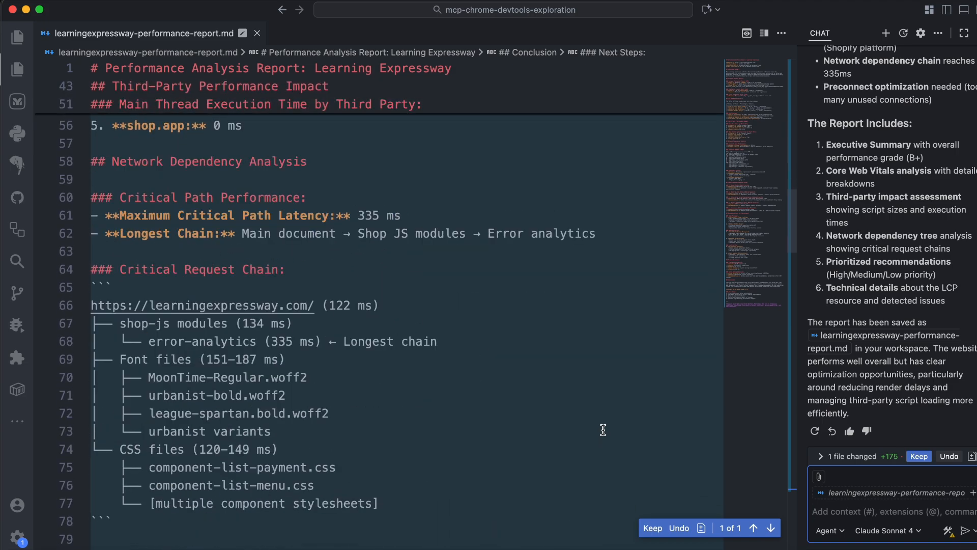
scroll(down, 3)
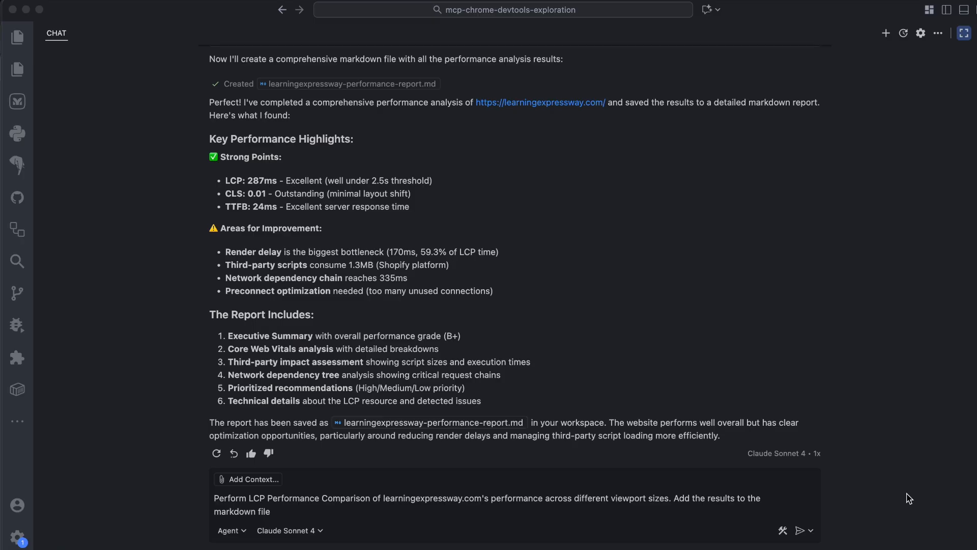
mouse_move(800, 531)
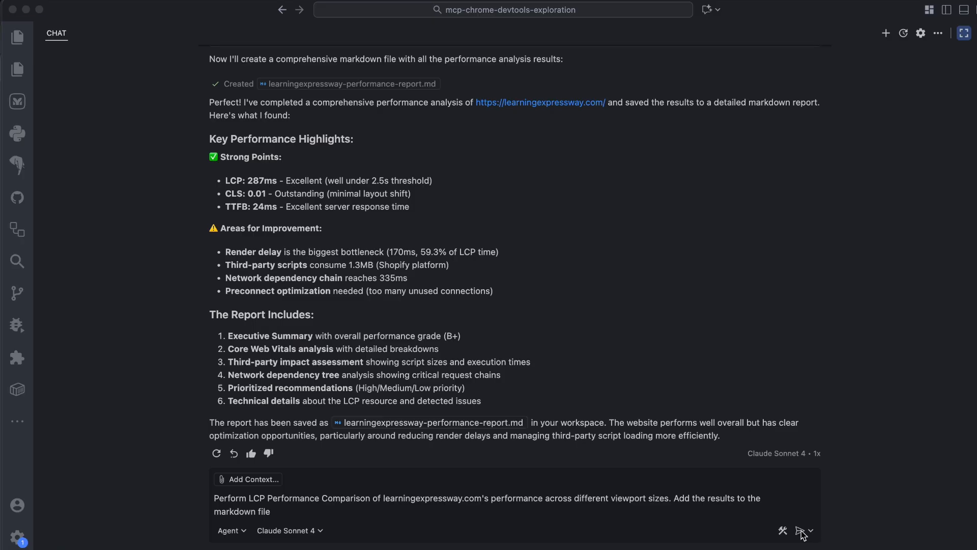
- Send the viewport LCP comparison request, always allow resize_page, and allow new_page for learningexpressway.com
click(801, 532)
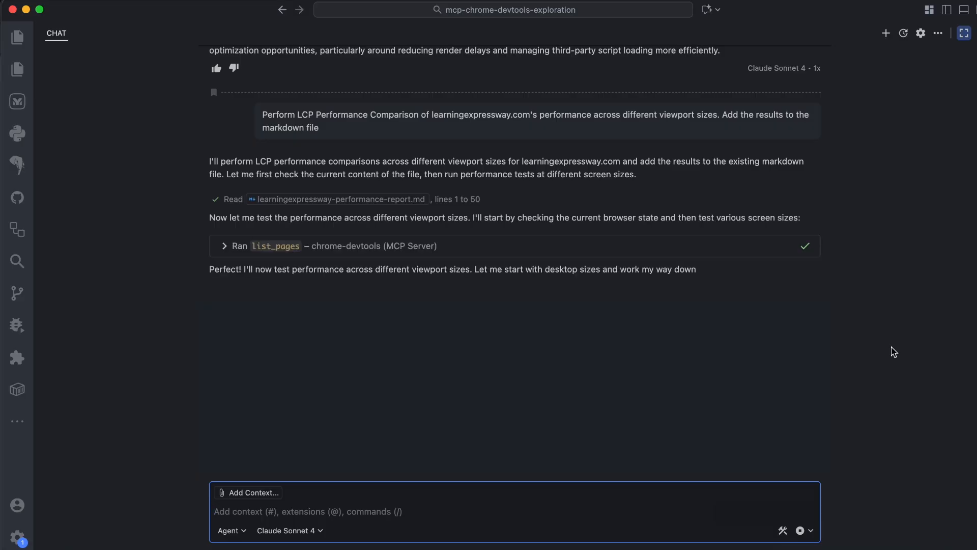
click(254, 413)
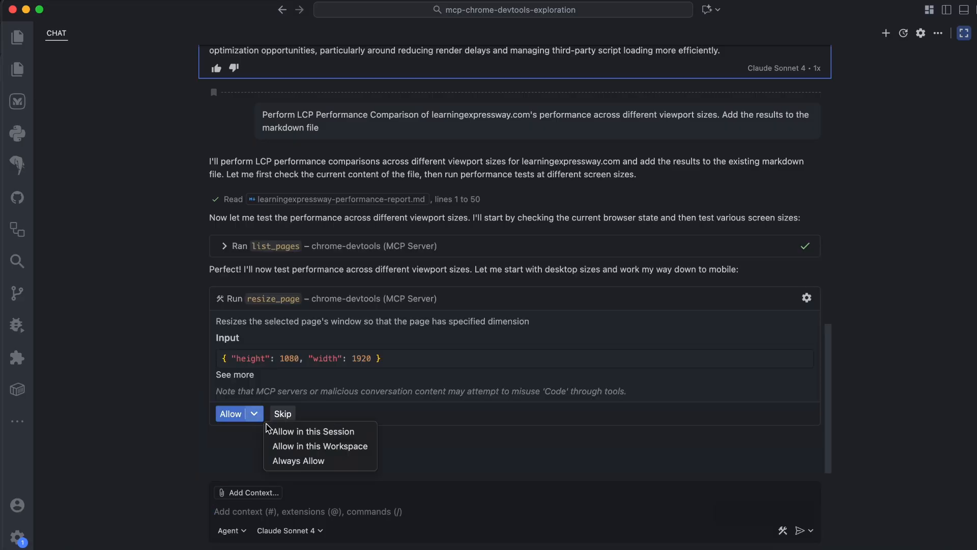
click(298, 461)
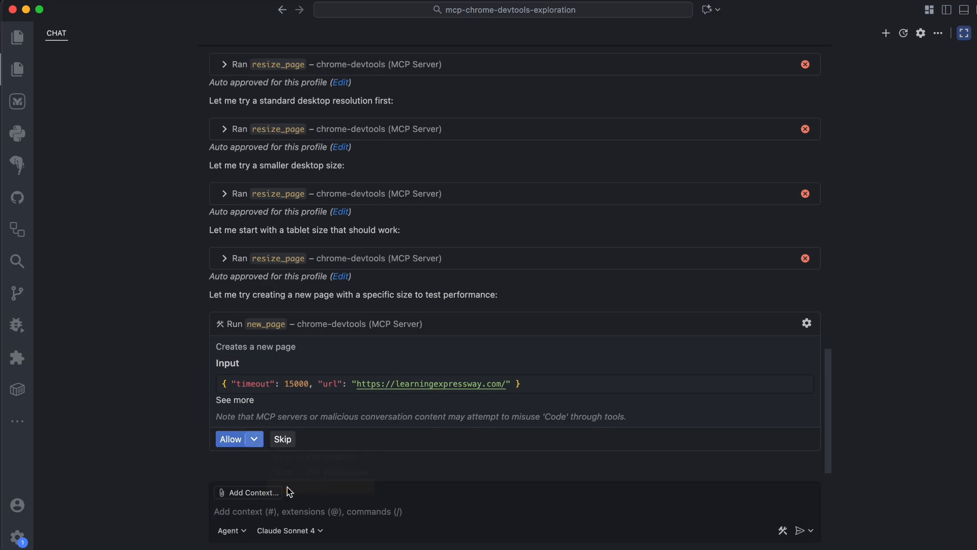
click(231, 439)
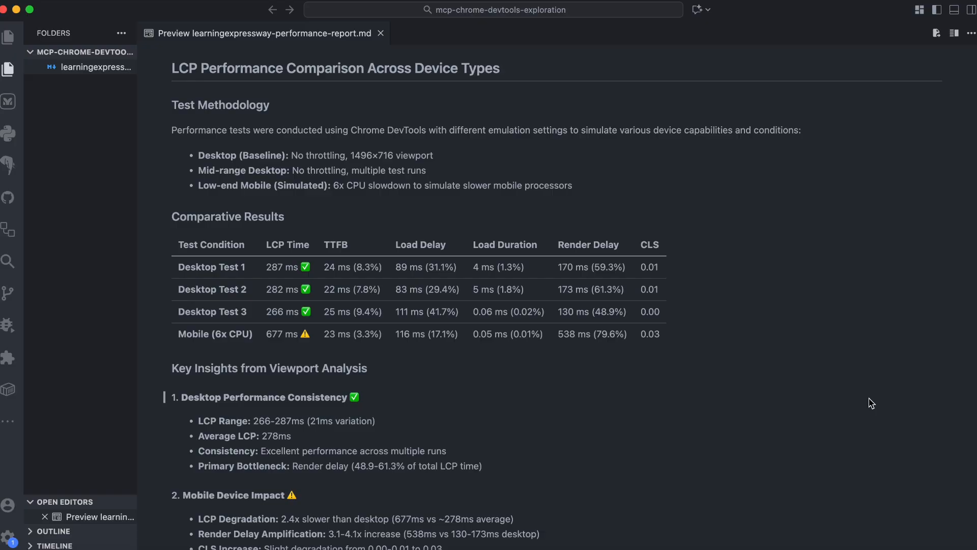
- Scroll through the report's LCP device comparison and recommendations, then view the Chrome DevTools MCP tool reference
scroll(down, 3)
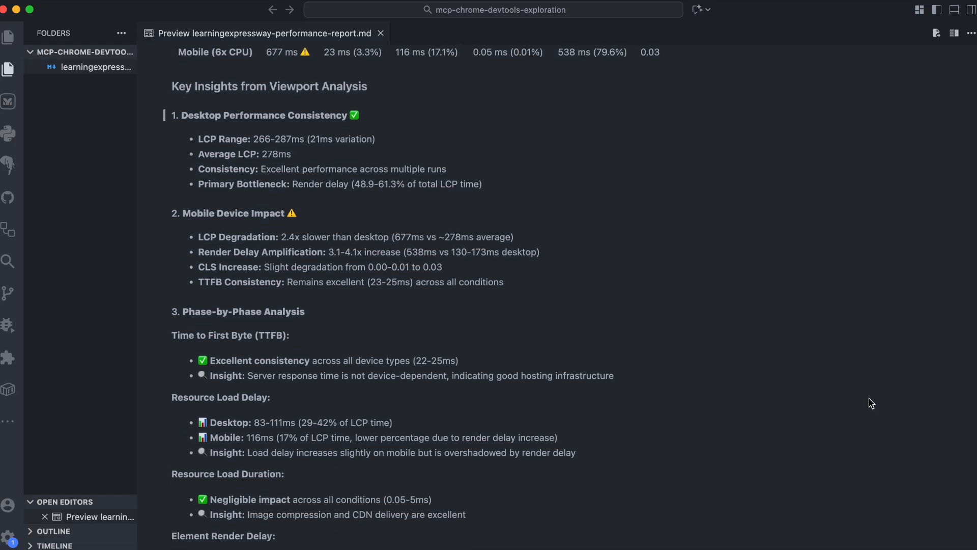
scroll(down, 3)
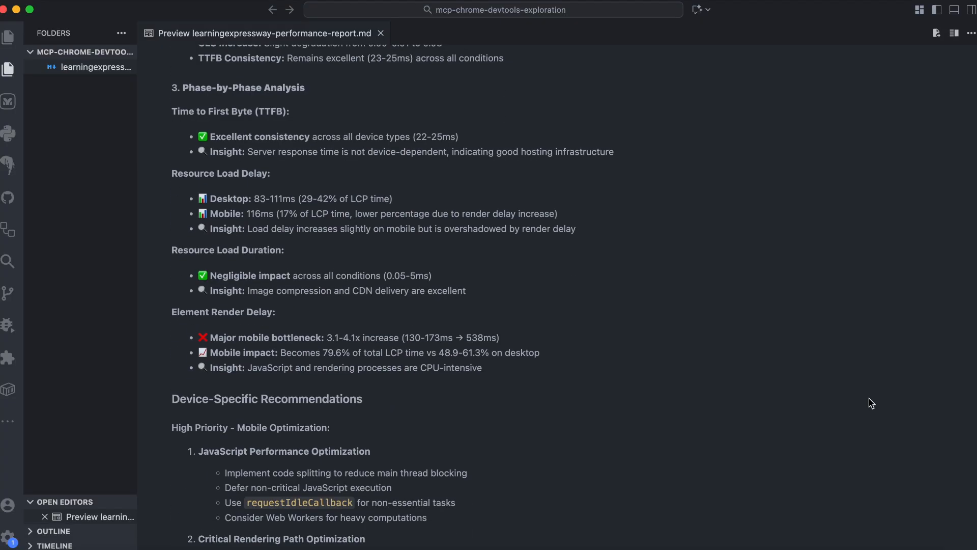
scroll(down, 3)
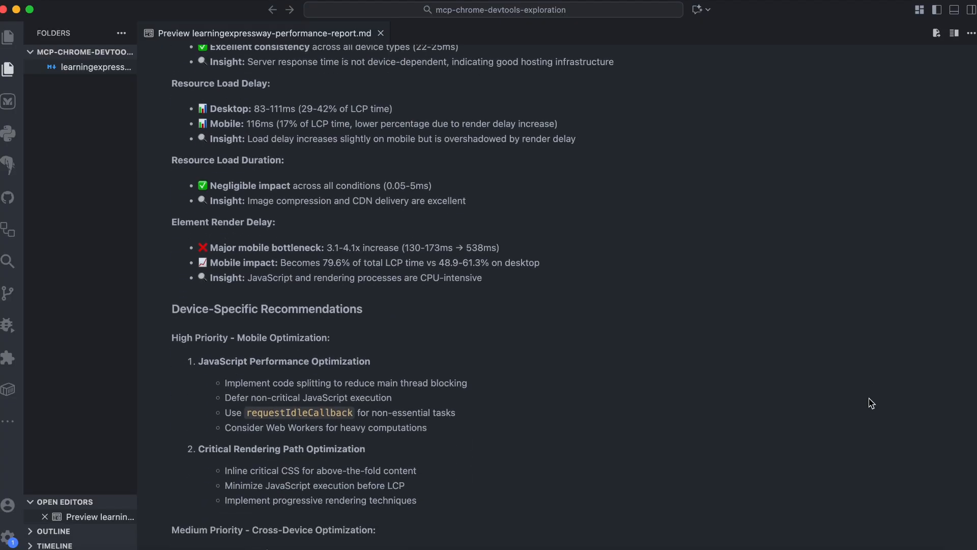
scroll(down, 3)
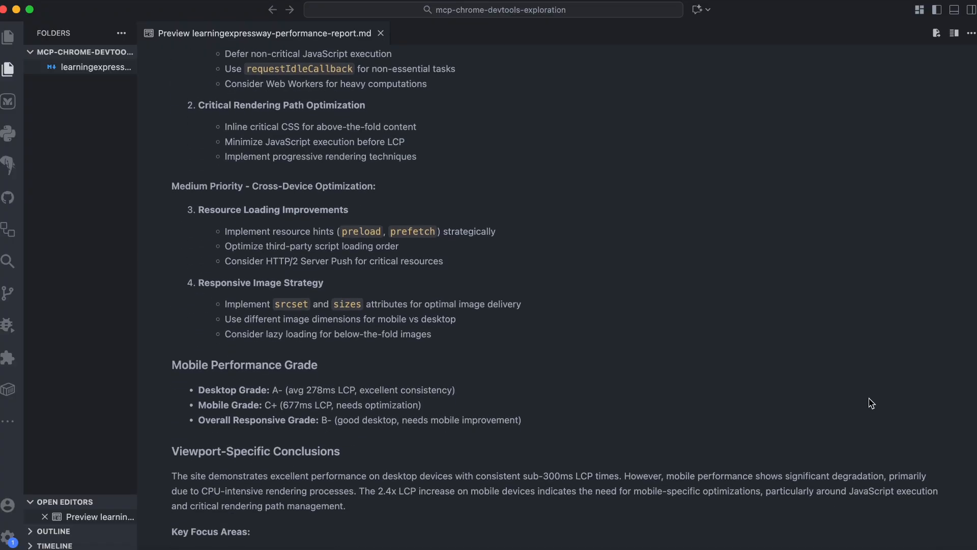
scroll(down, 3)
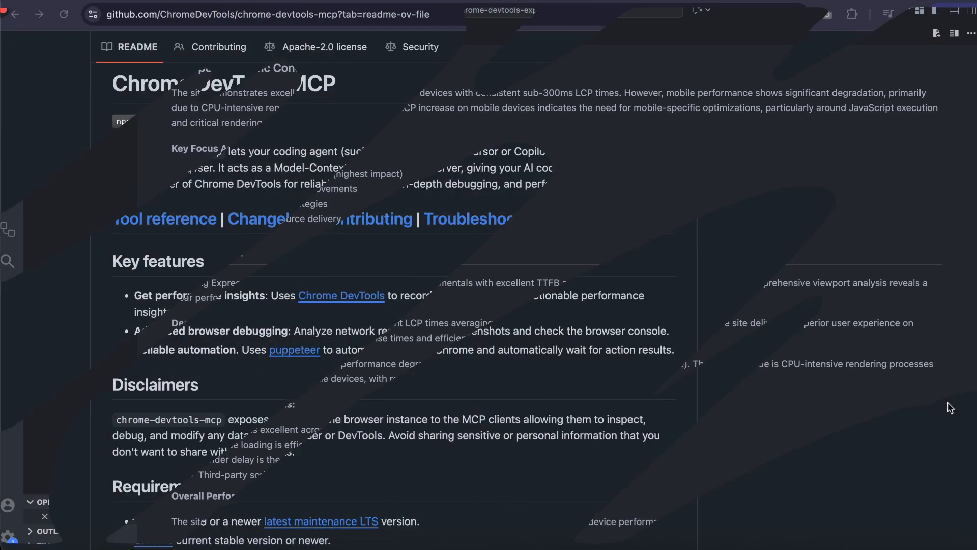
click(167, 219)
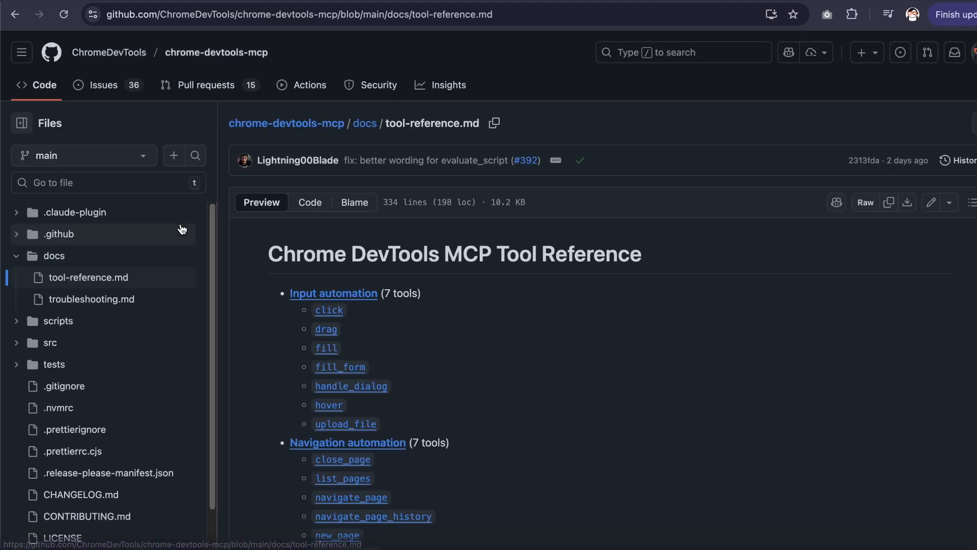
scroll(down, 3)
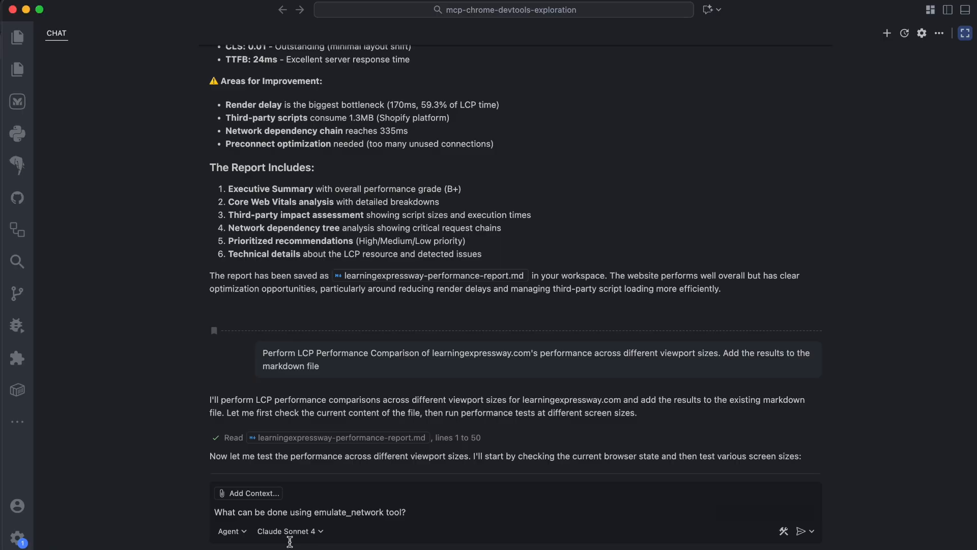
mouse_move(399, 512)
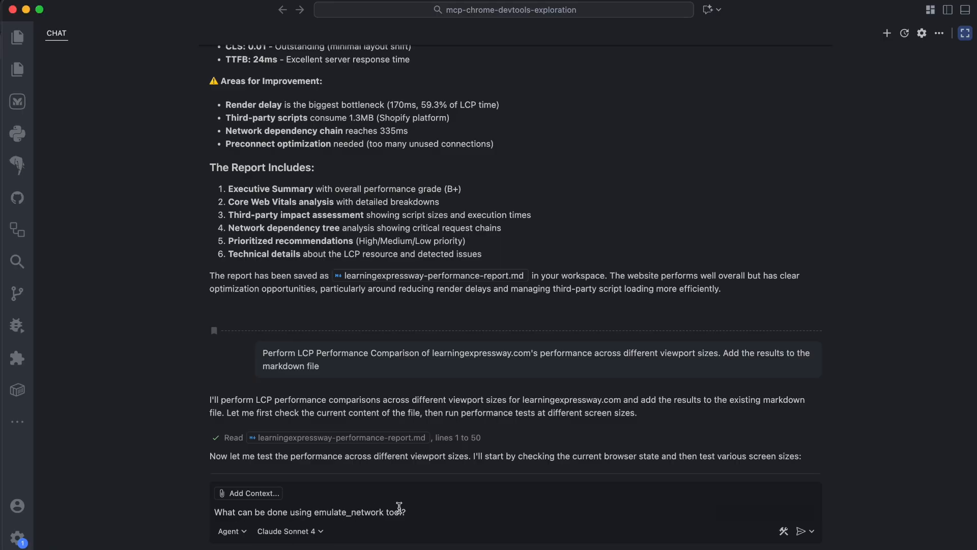
- Ask the agent 'What can be done using emulate_network tool?' and read its throttling options and use cases
click(416, 511)
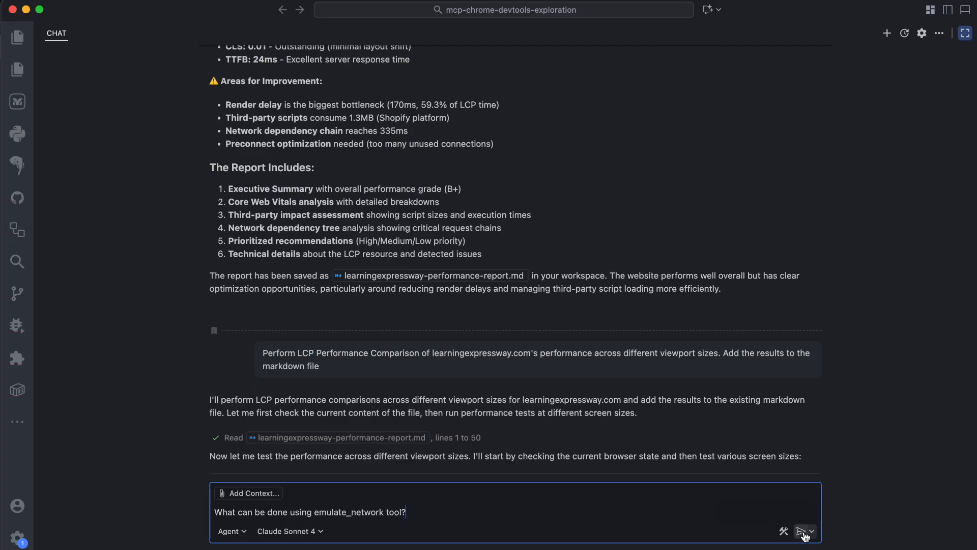
click(802, 531)
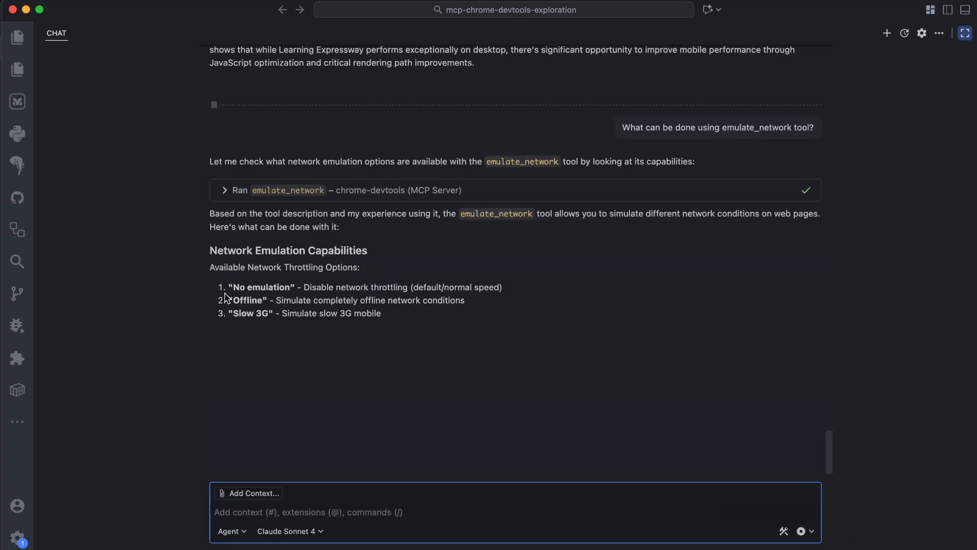
scroll(down, 3)
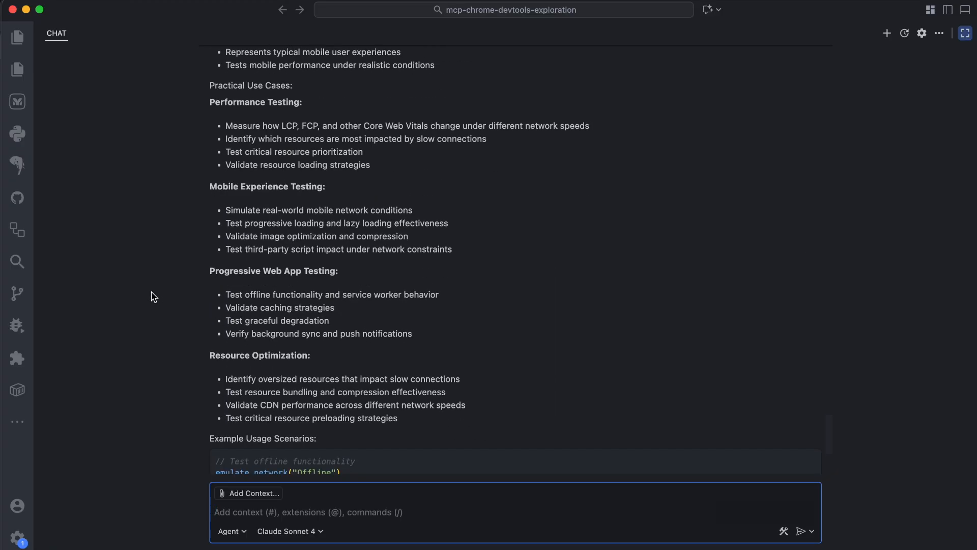
scroll(down, 3)
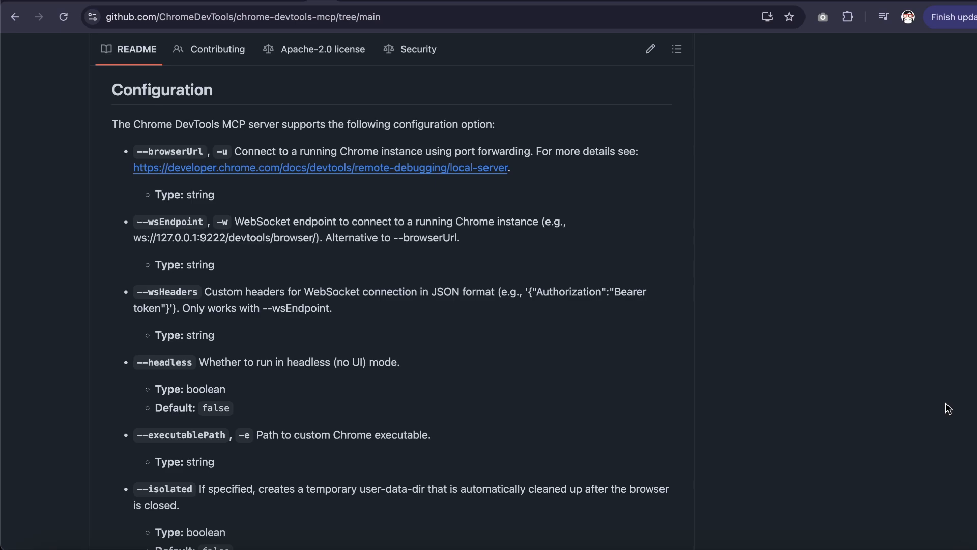
scroll(down, 3)
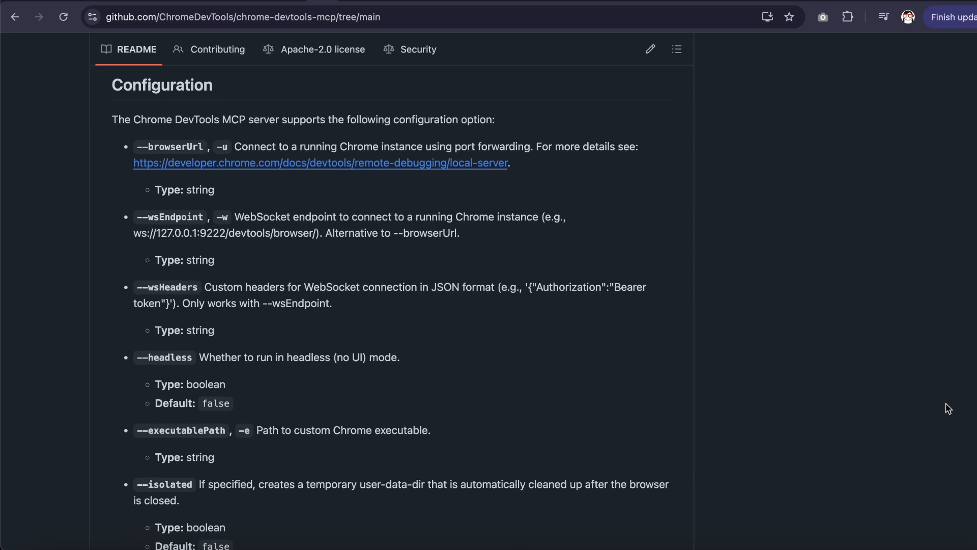
scroll(down, 3)
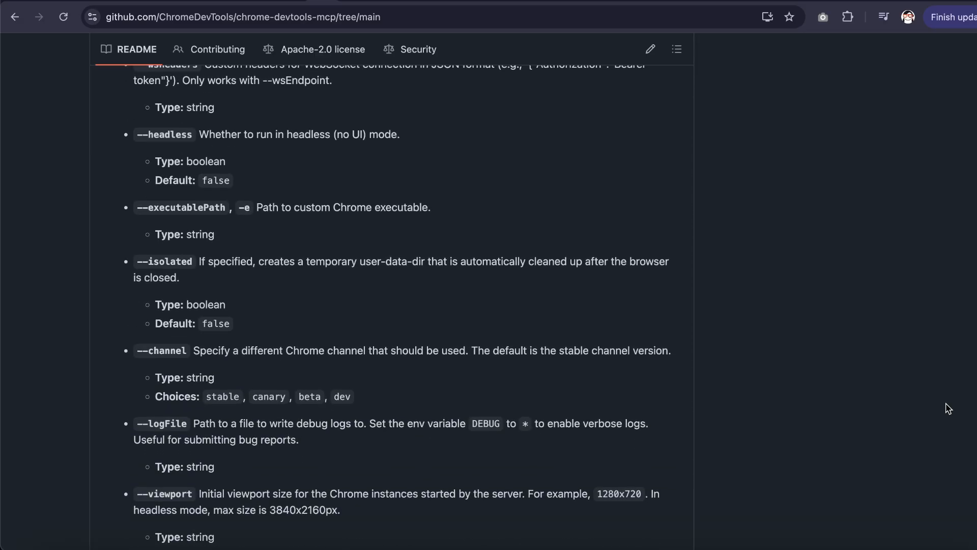
scroll(down, 3)
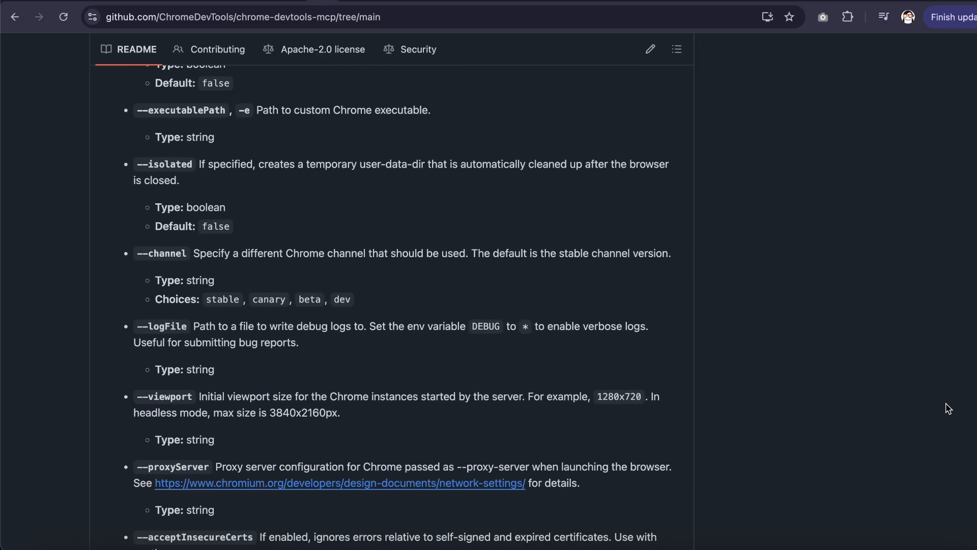
scroll(down, 3)
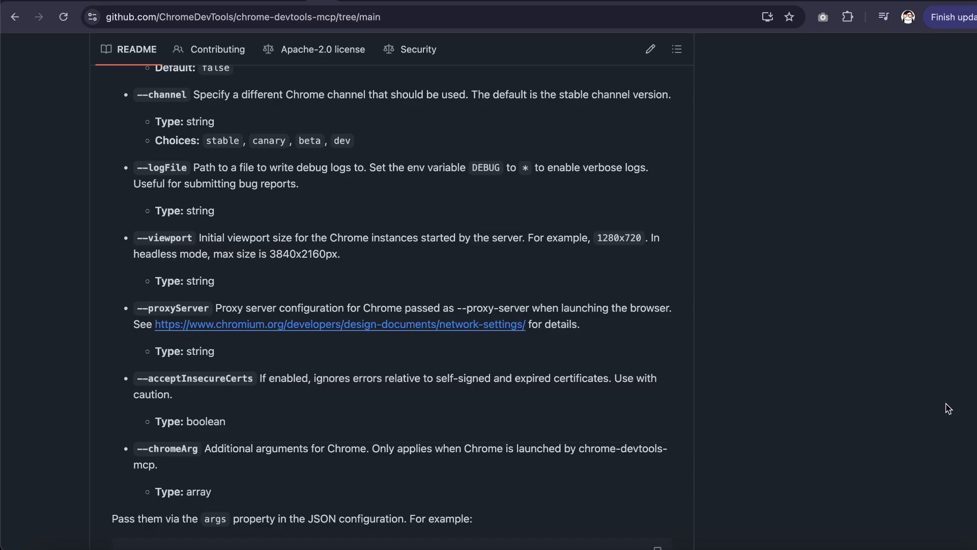
scroll(down, 3)
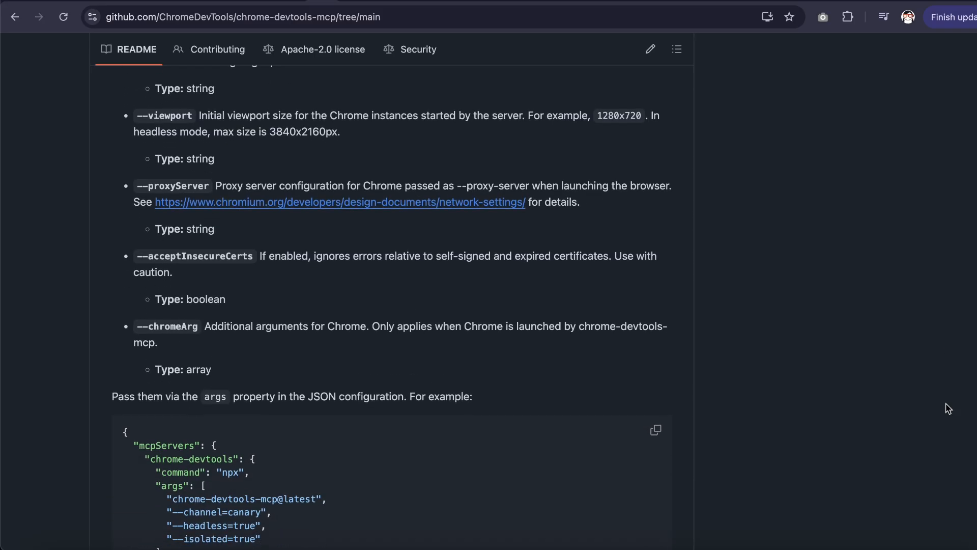
scroll(down, 3)
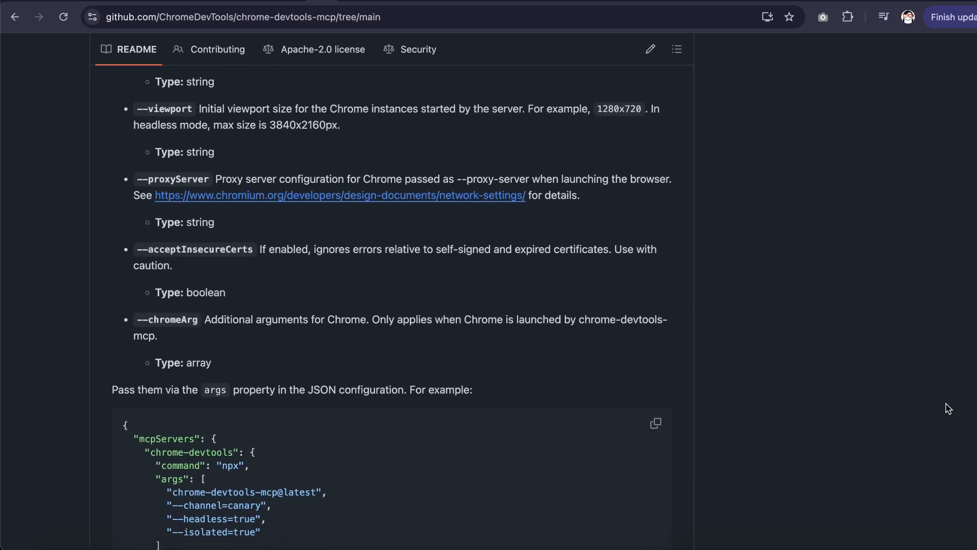
scroll(down, 3)
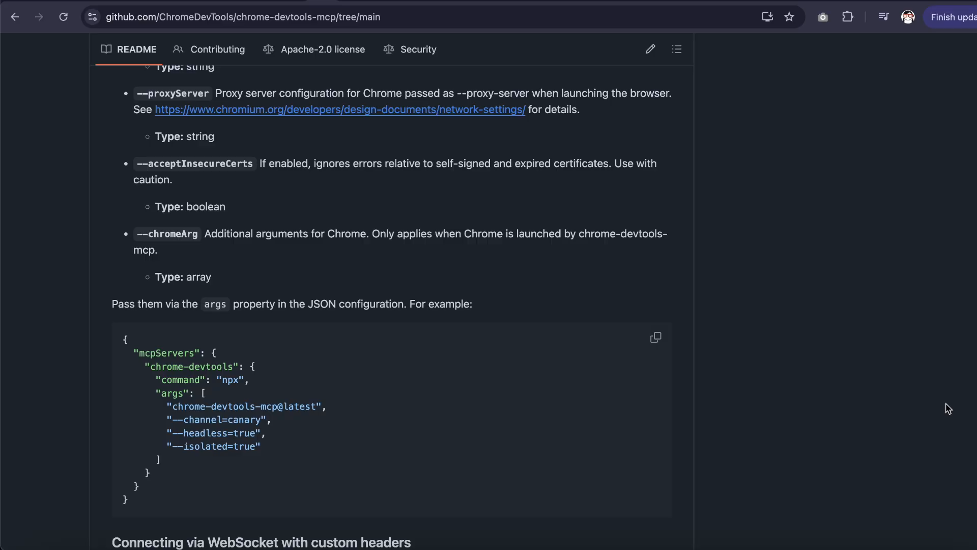